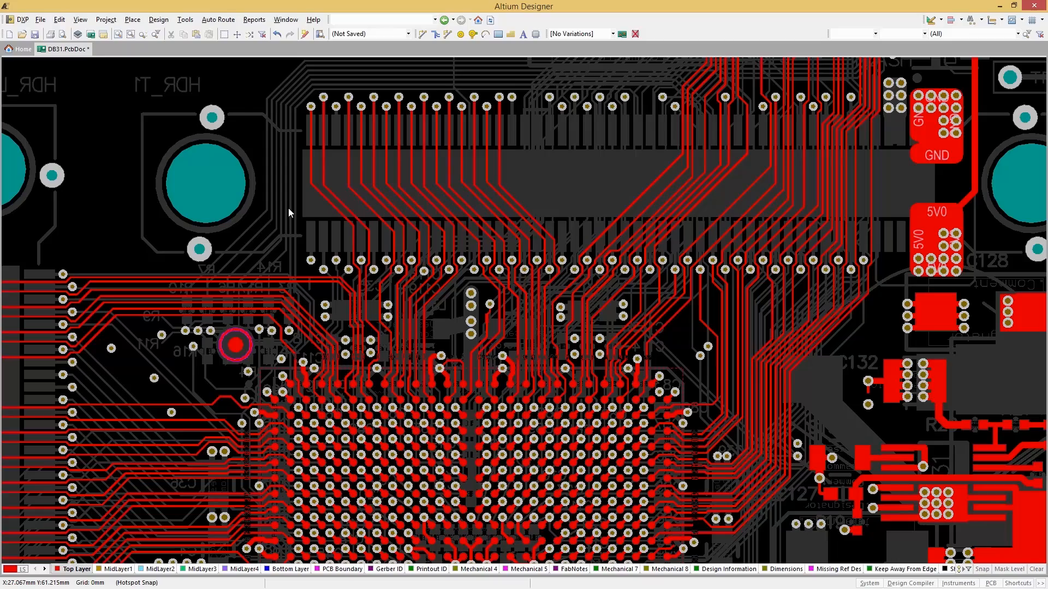
# Step: Zoom into the connector pads where the EXTEND_C46 track will start
pyautogui.scroll(3)
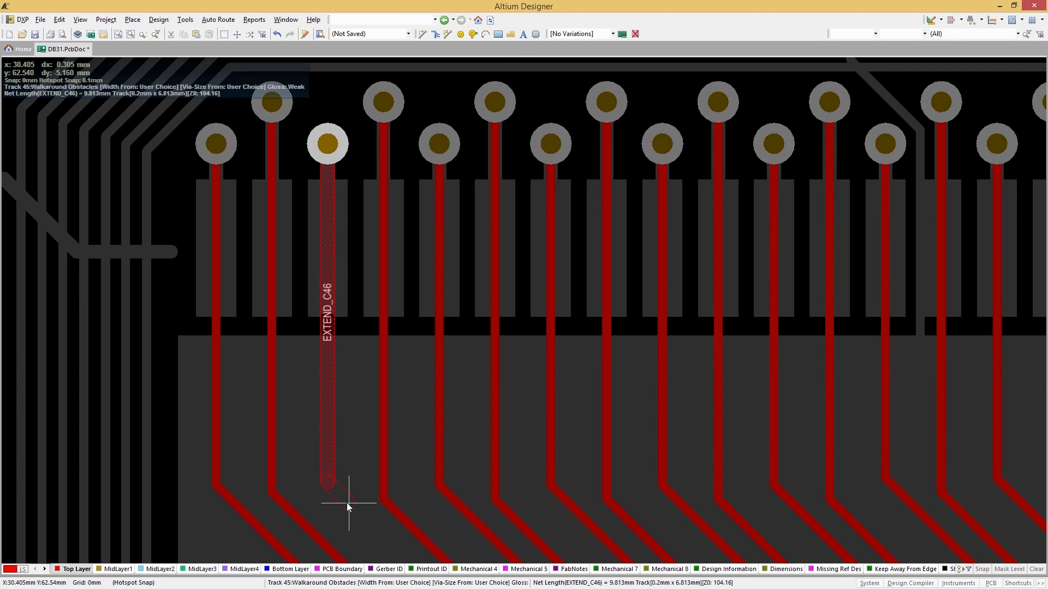
# Step: Route the track between the pads, then start Interactive Differential Pair Routing on the first pair
pyautogui.scroll(-3)
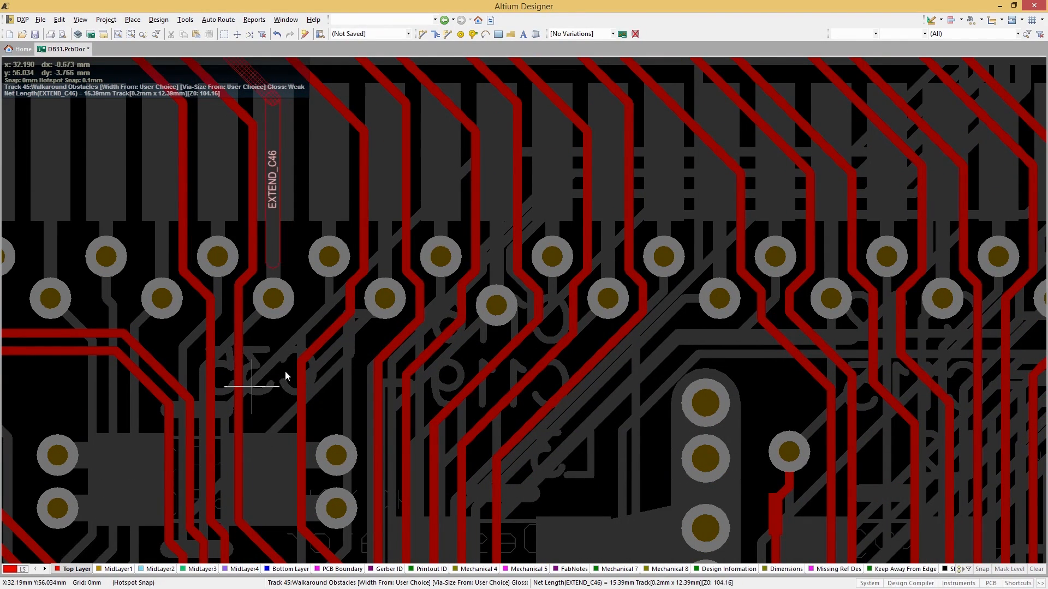
pyautogui.moveTo(285, 310)
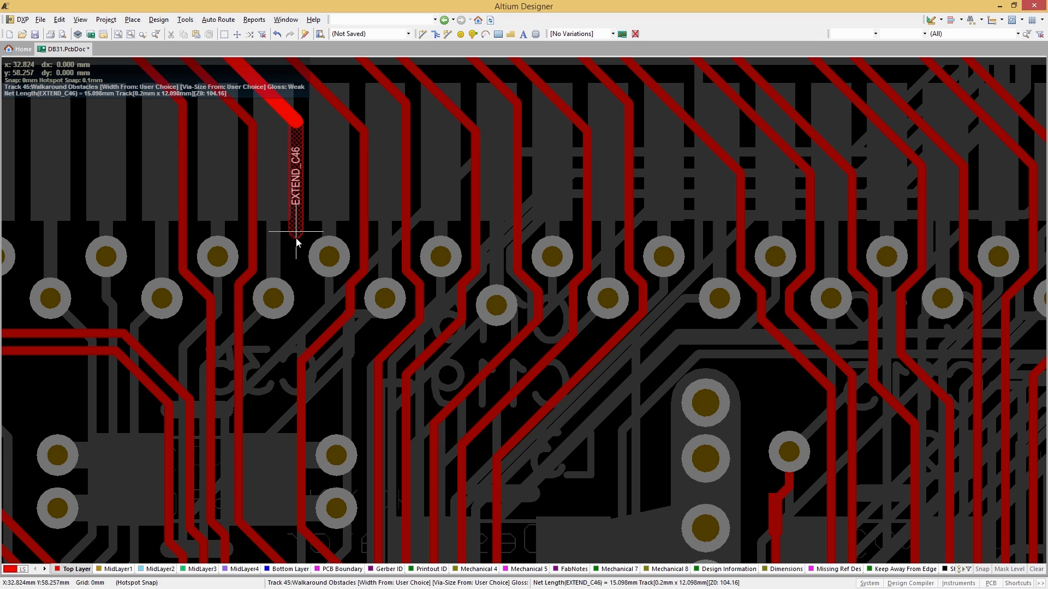
pyautogui.moveTo(277, 231)
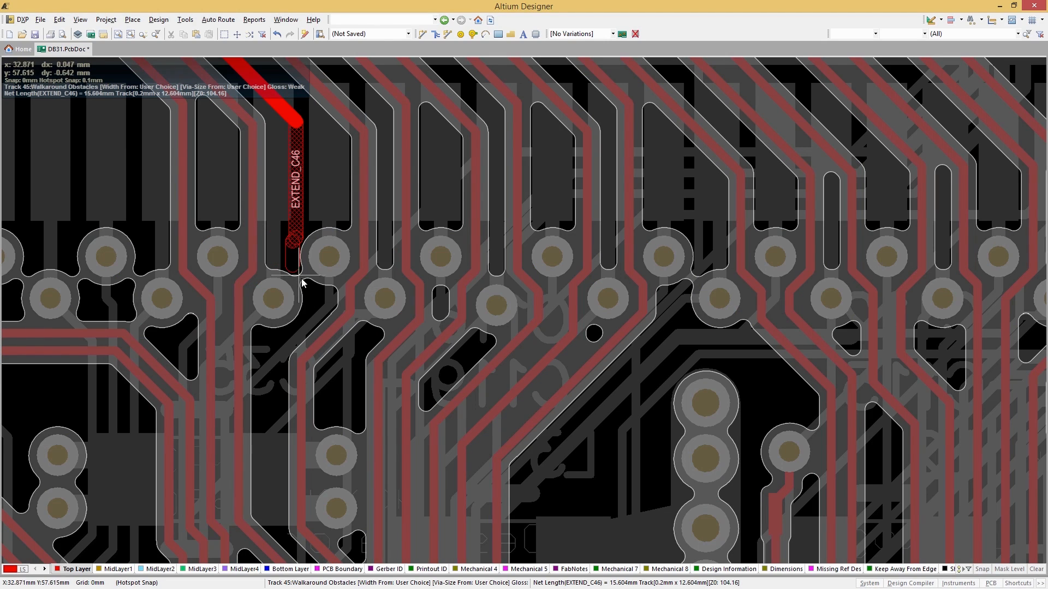
pyautogui.moveTo(293, 217)
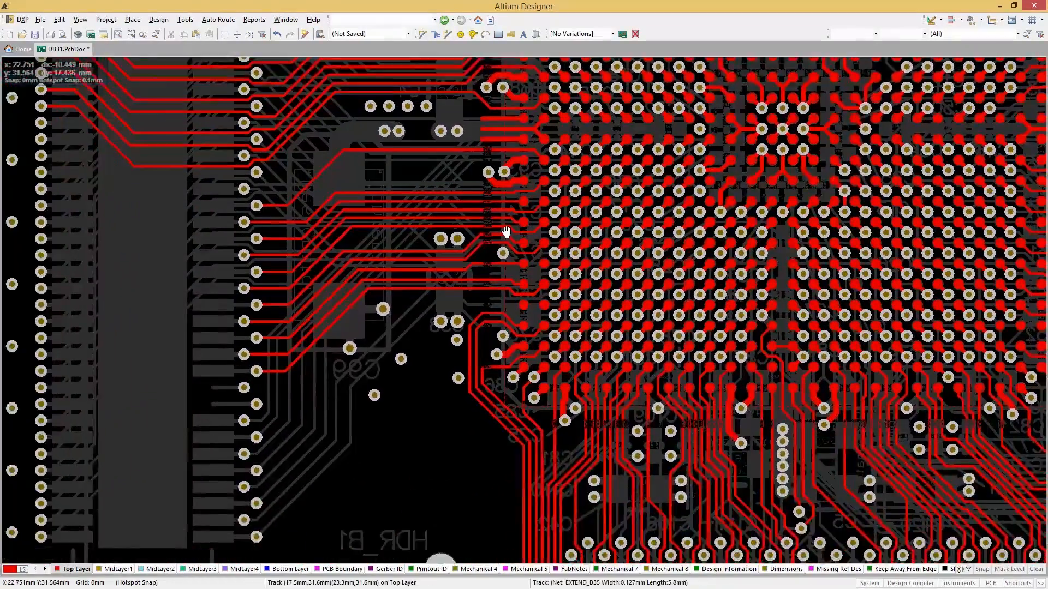
pyautogui.rightClick(506, 231)
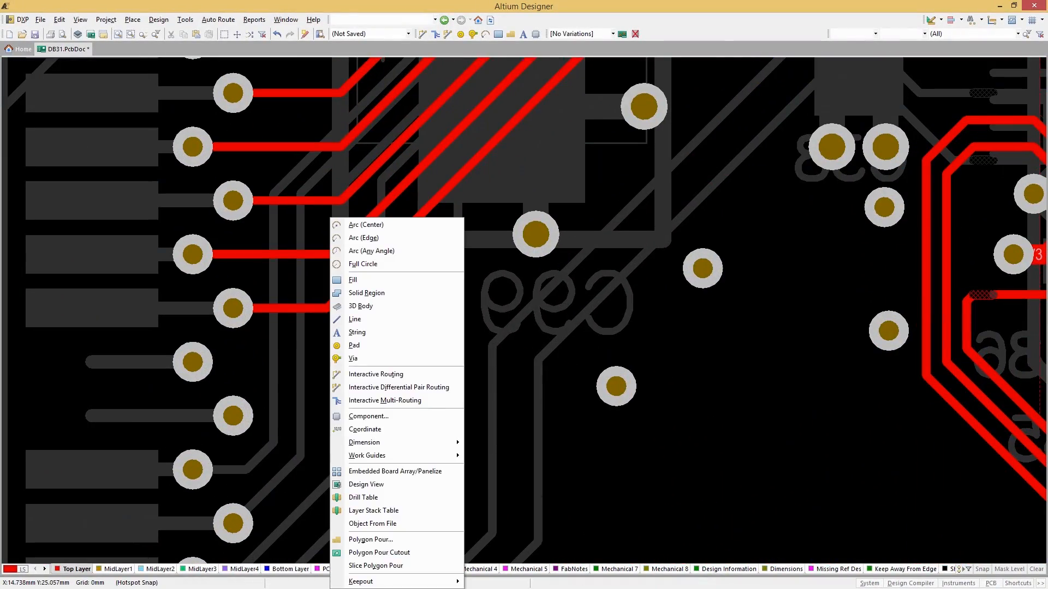
pyautogui.click(398, 386)
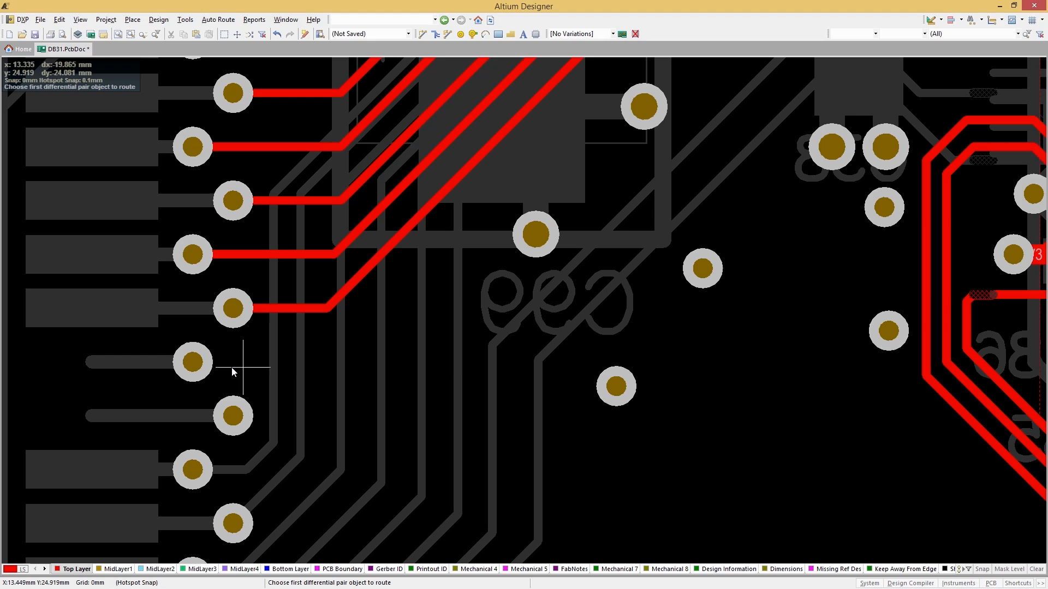
pyautogui.click(192, 362)
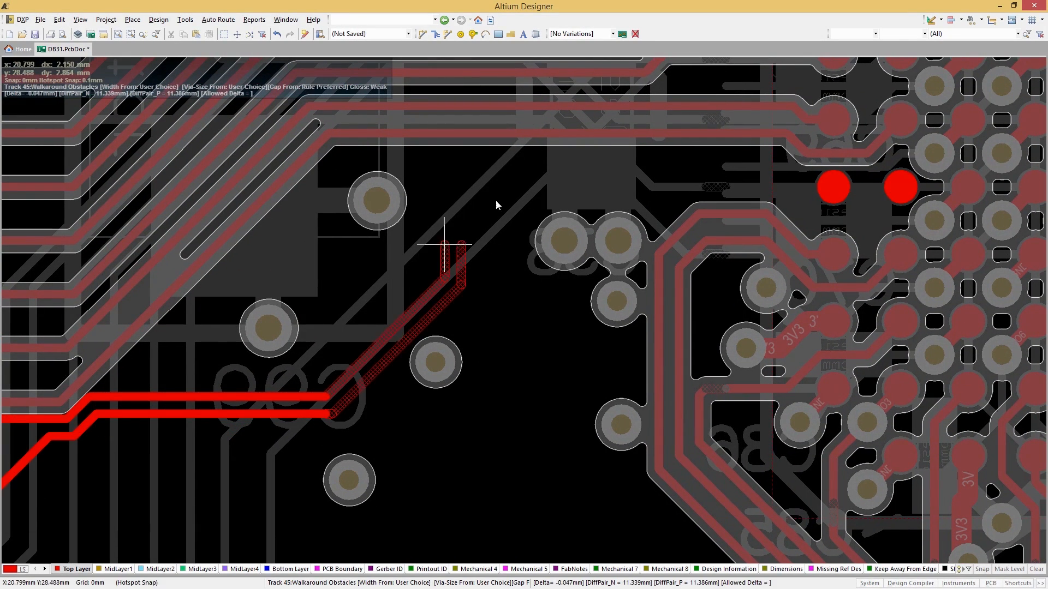
pyautogui.moveTo(702, 190)
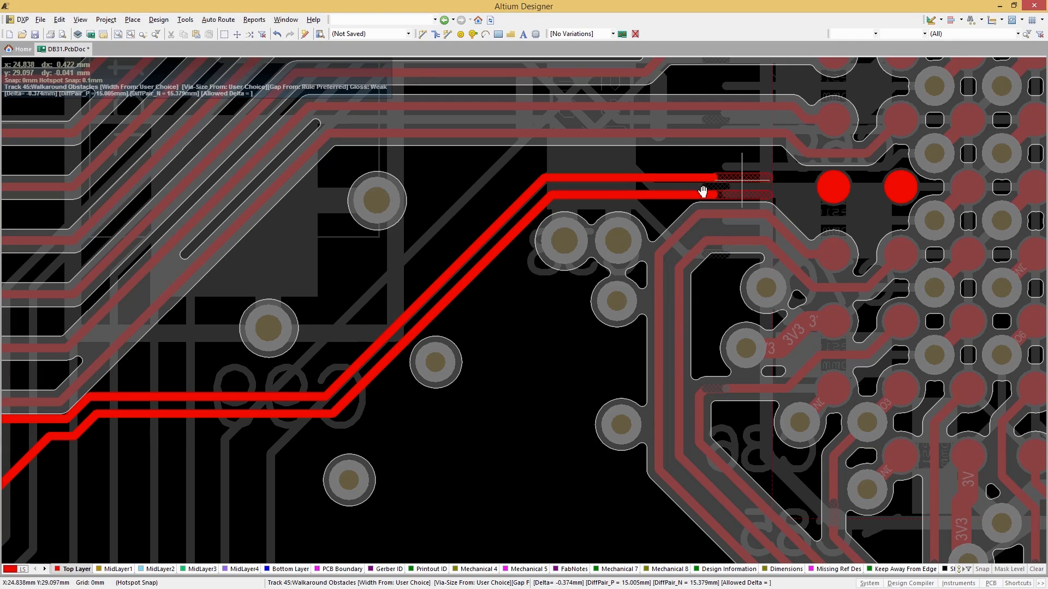